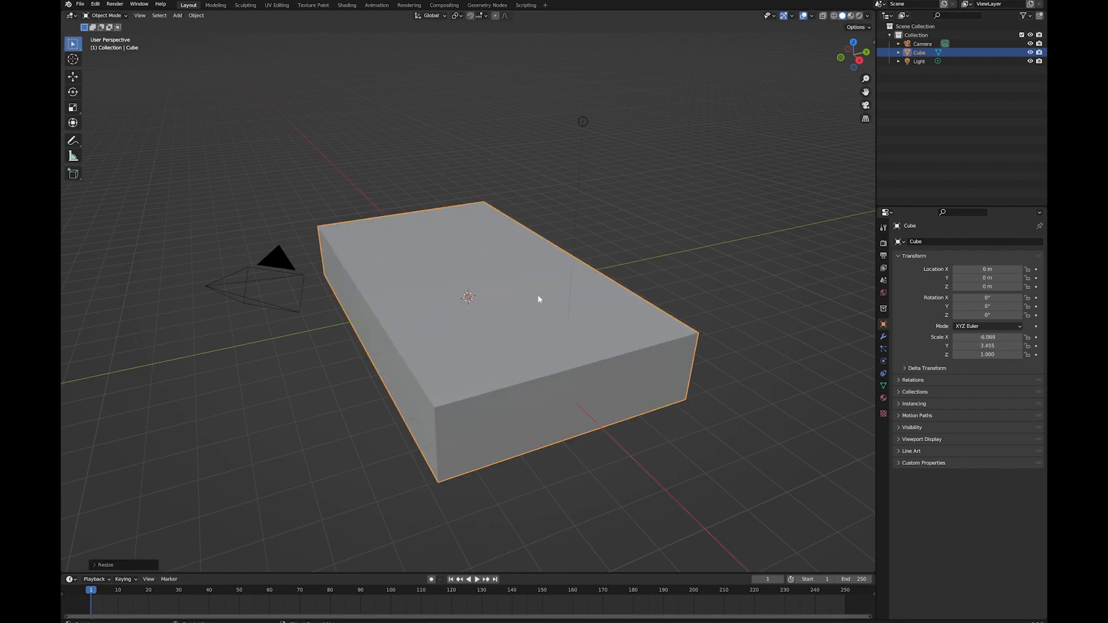
# Step: Switch the selected Cube into Edit Mode to expose its subdivided faces and slot
pyautogui.press('Tab')
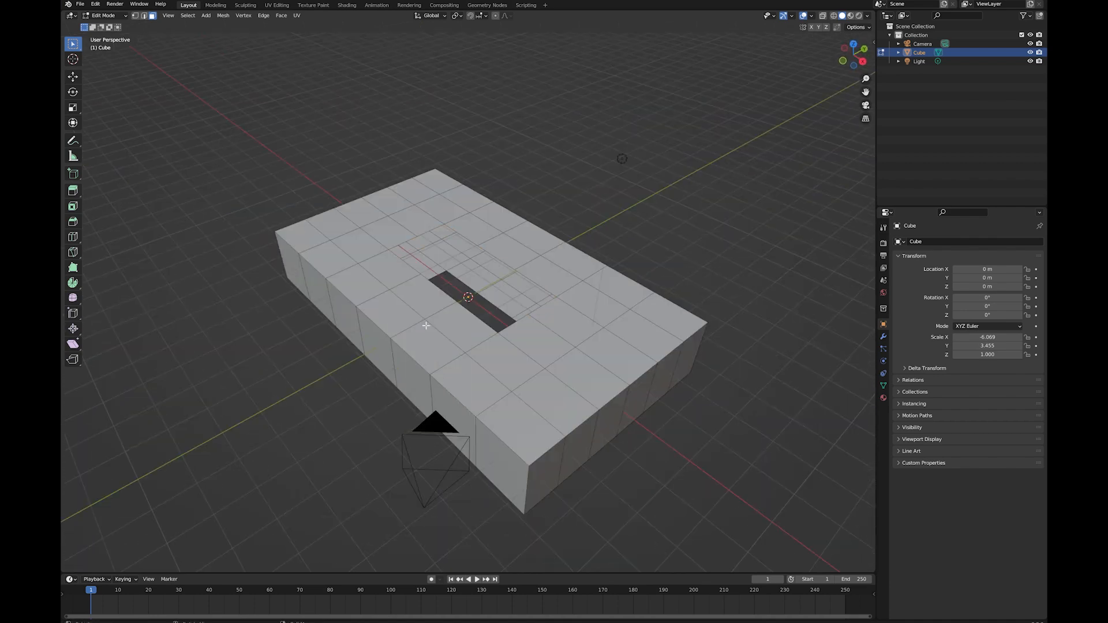
pyautogui.moveTo(460, 213)
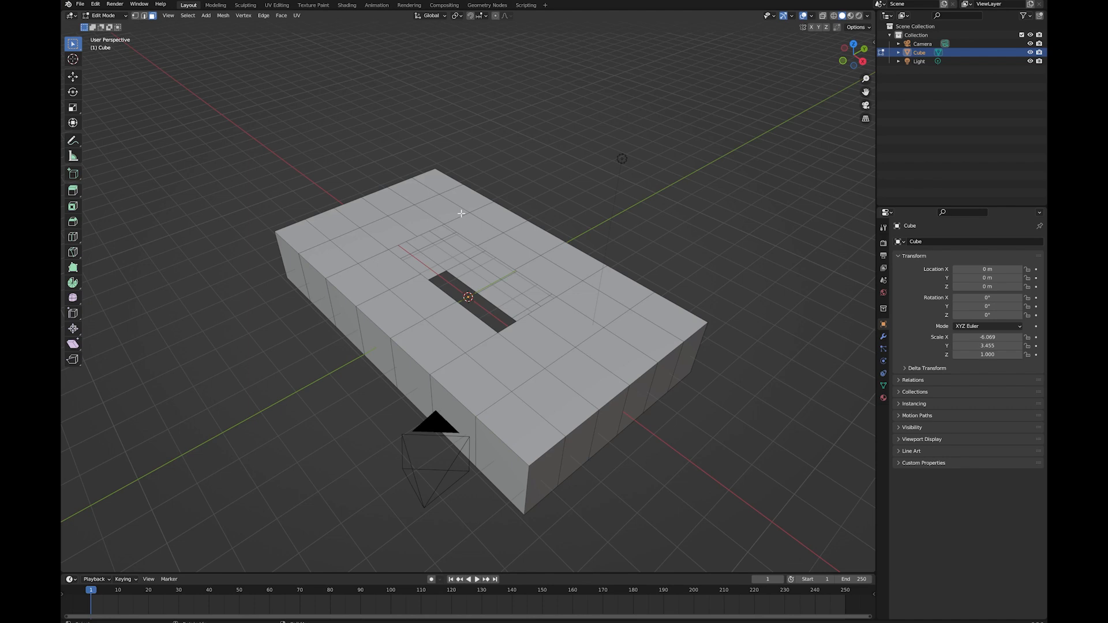
pyautogui.moveTo(470, 270)
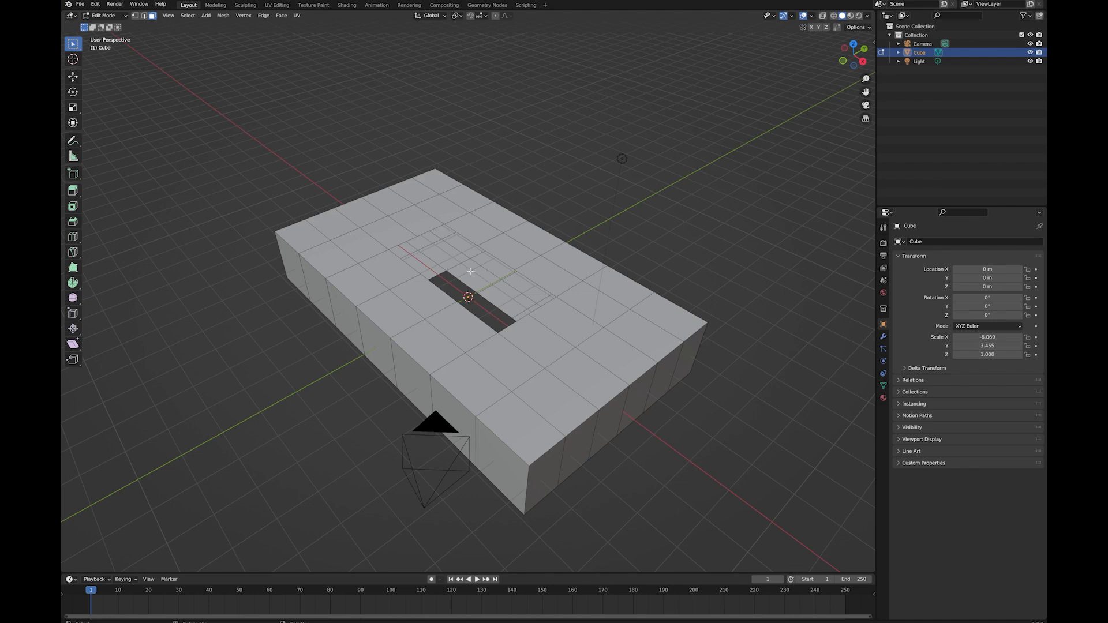
pyautogui.moveTo(469, 271)
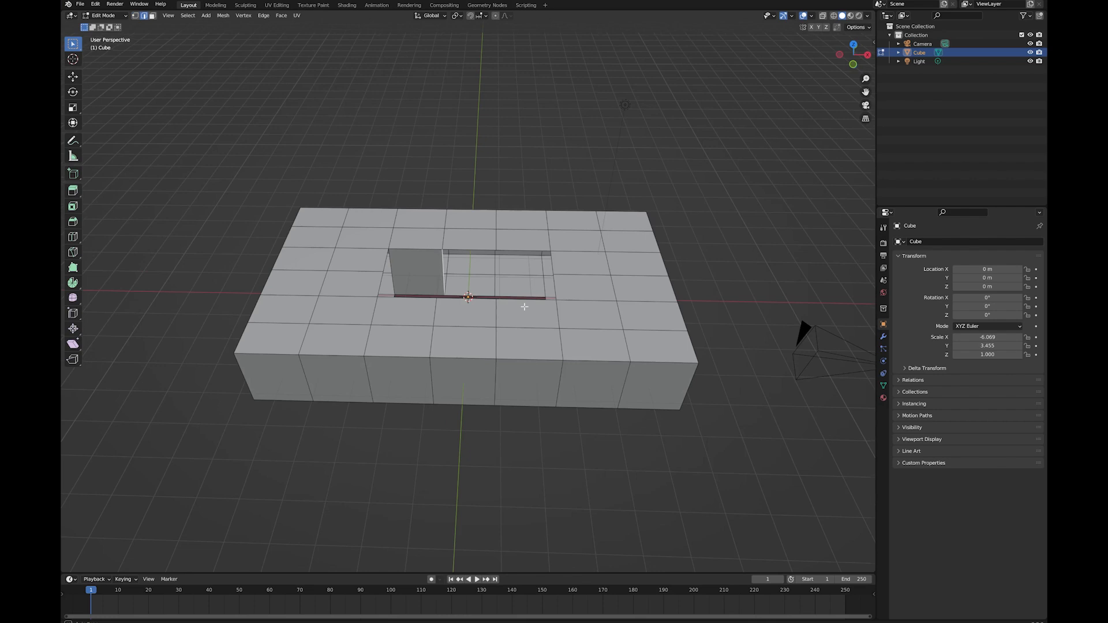
pyautogui.moveTo(484, 279)
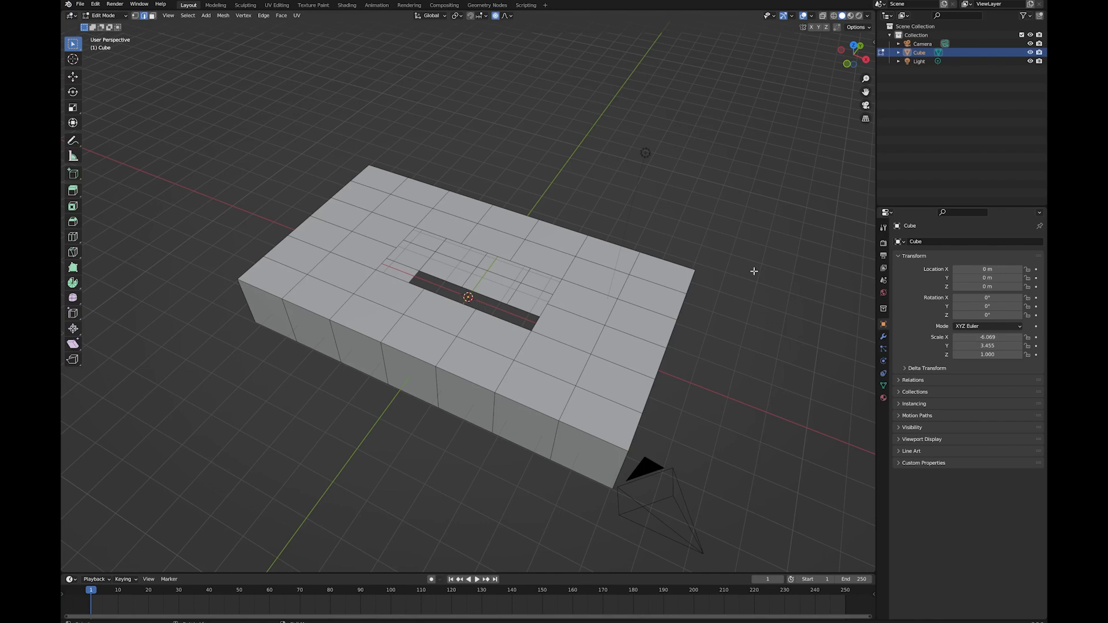
pyautogui.moveTo(582, 191)
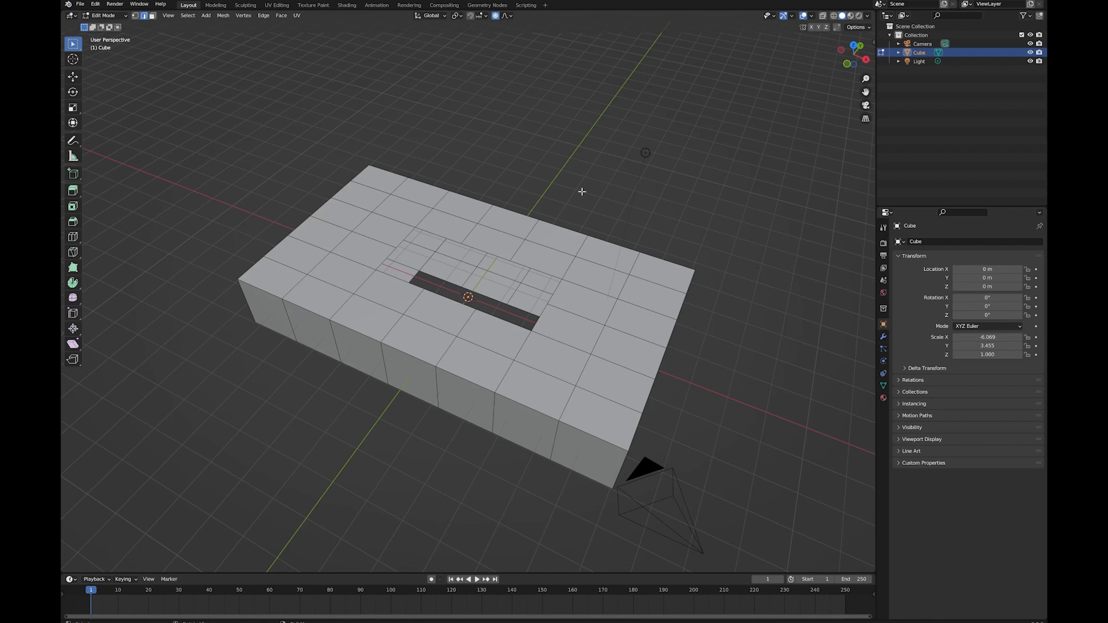
pyautogui.moveTo(512, 269)
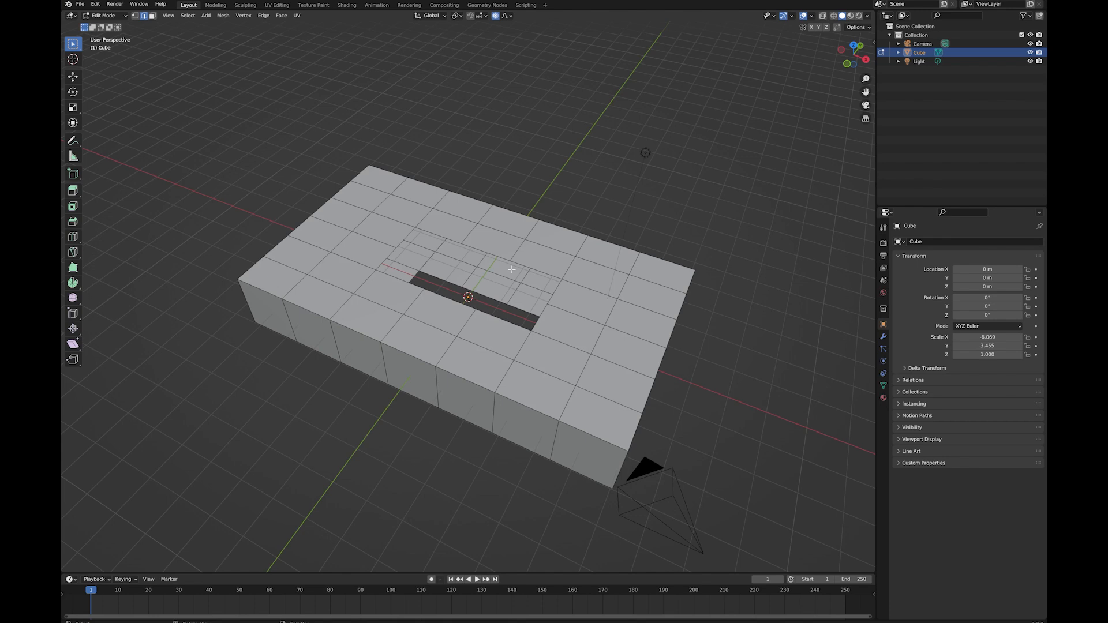
pyautogui.moveTo(493, 227)
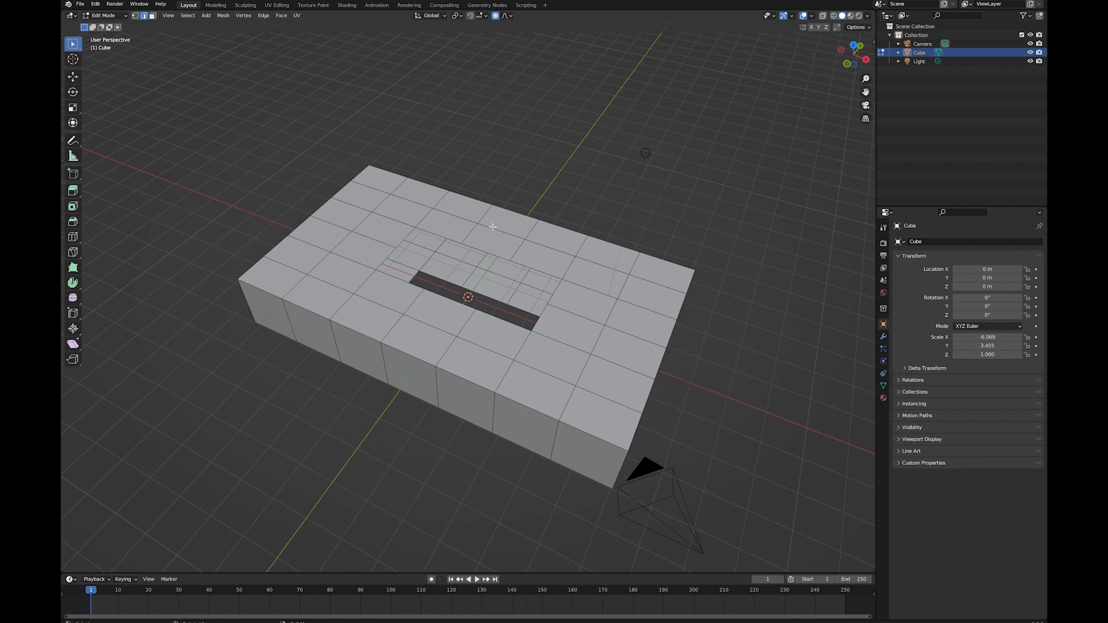
pyautogui.moveTo(482, 229)
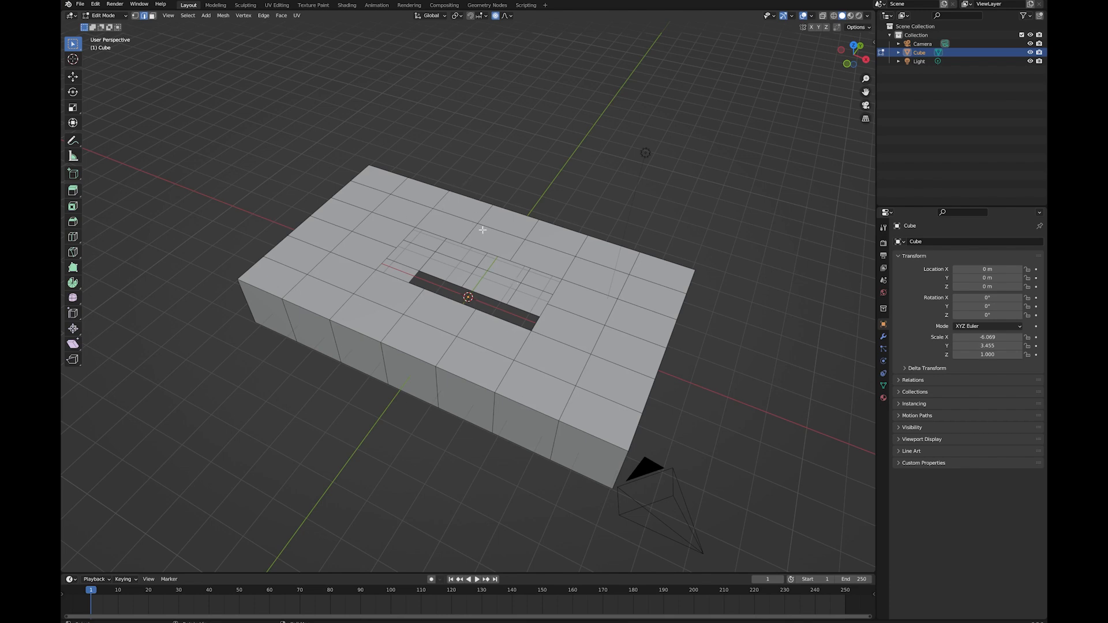
pyautogui.moveTo(478, 245)
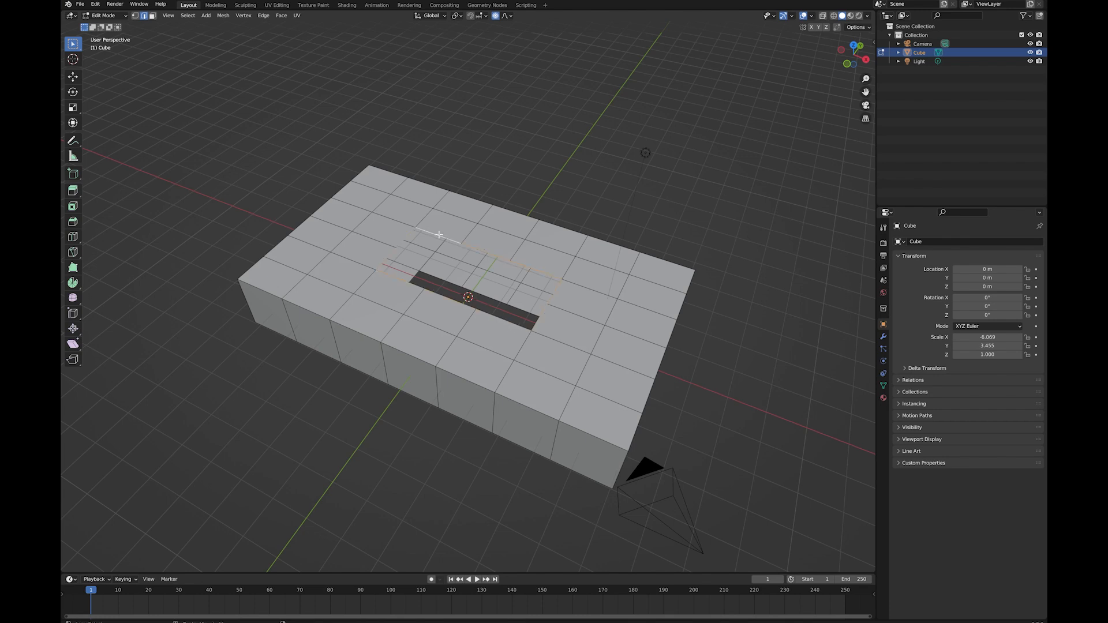
pyautogui.moveTo(445, 235)
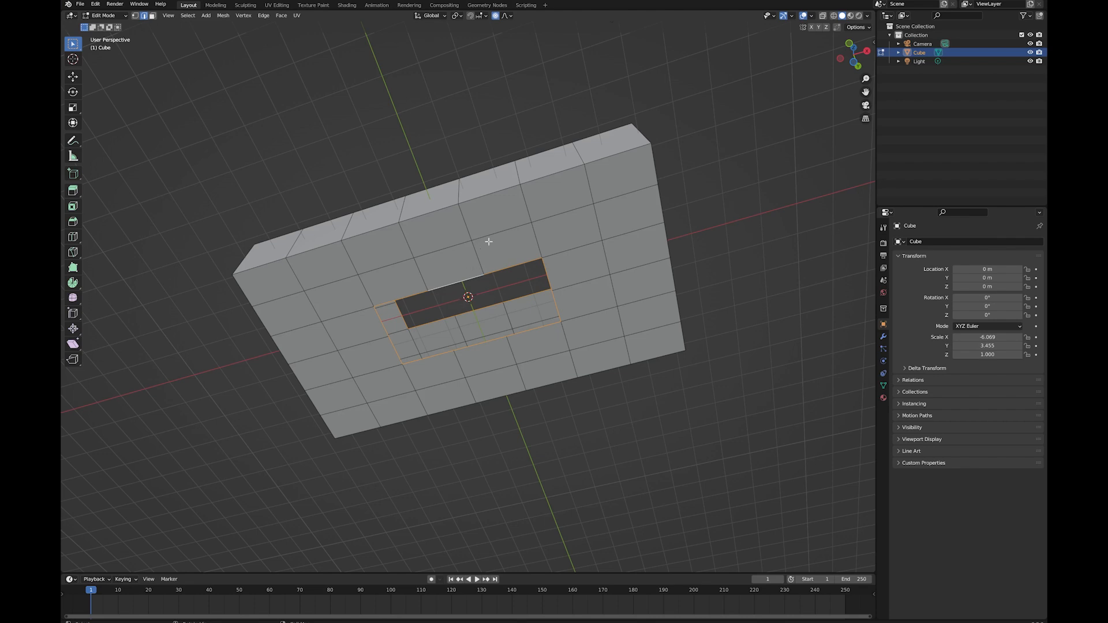
pyautogui.moveTo(477, 278)
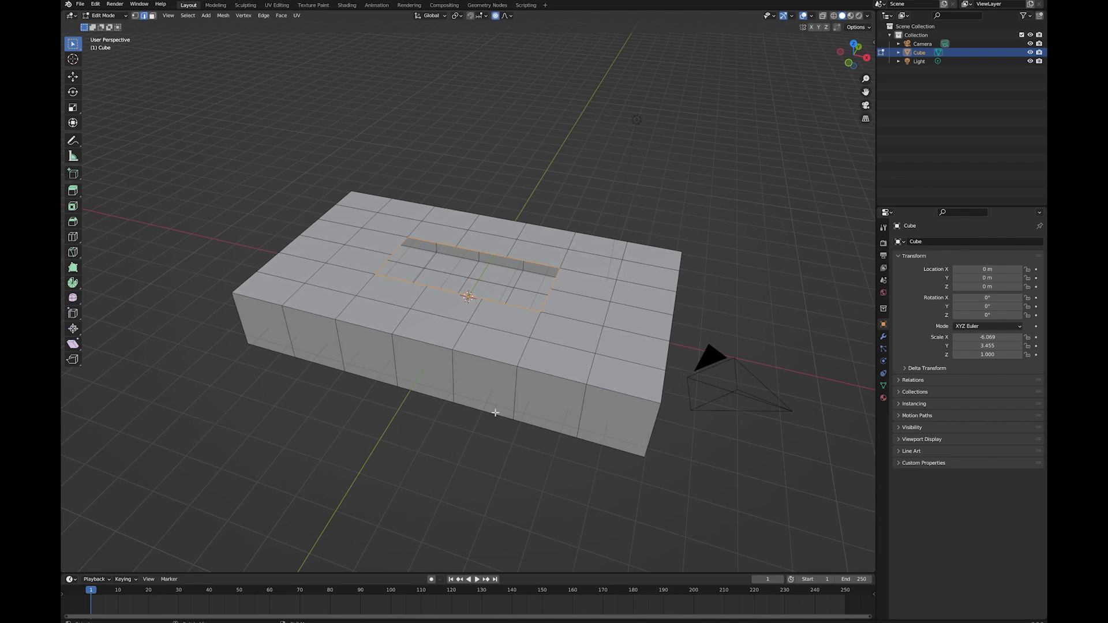
pyautogui.moveTo(492, 383)
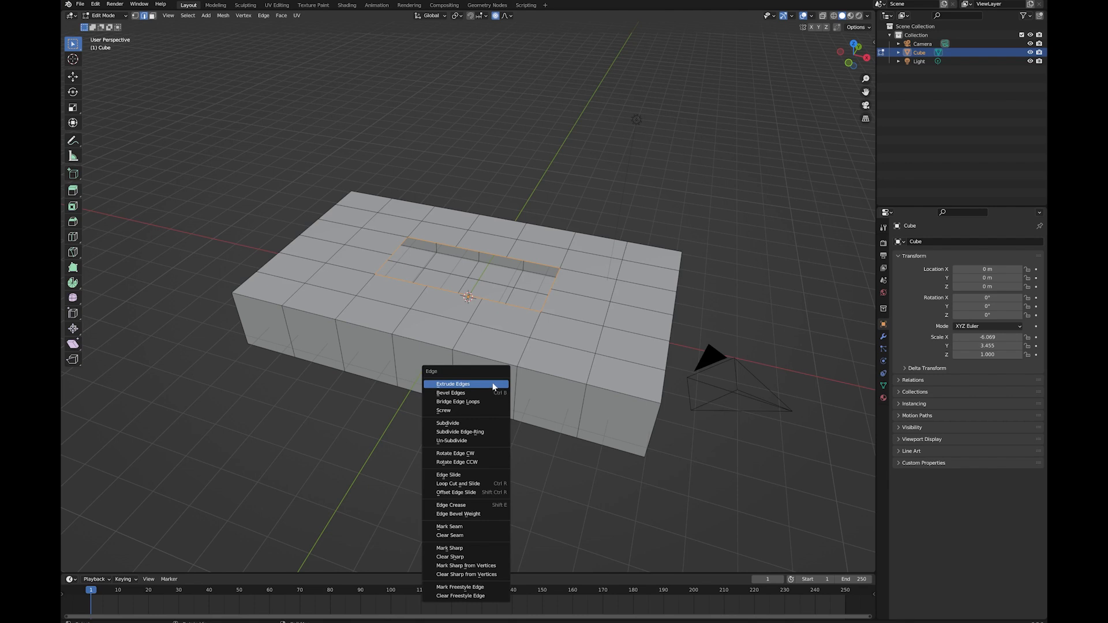
pyautogui.moveTo(463, 401)
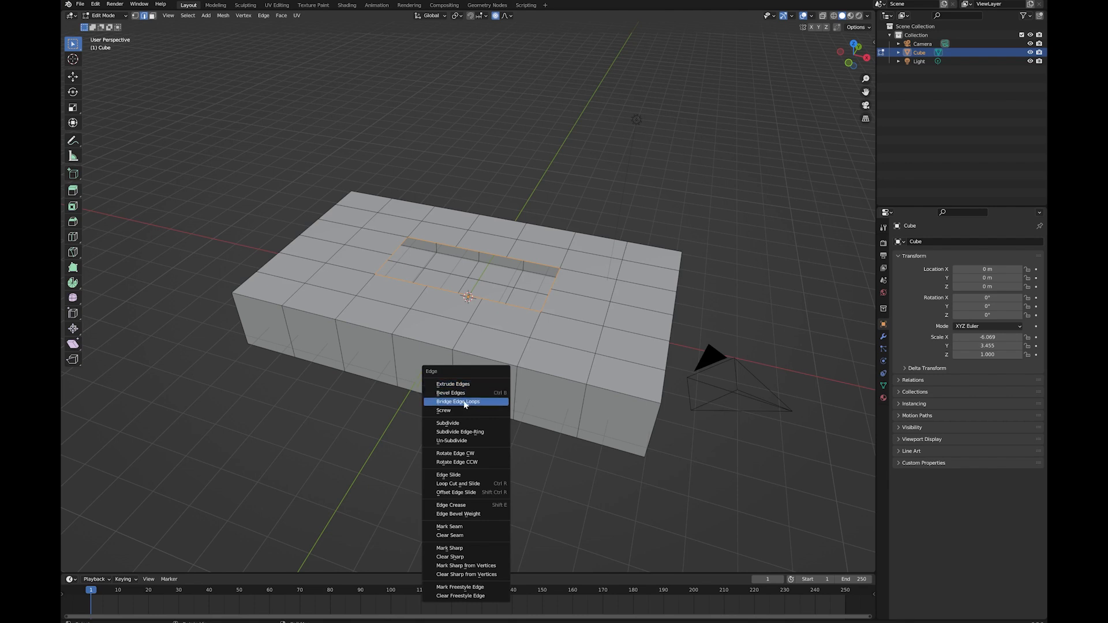
pyautogui.moveTo(457, 402)
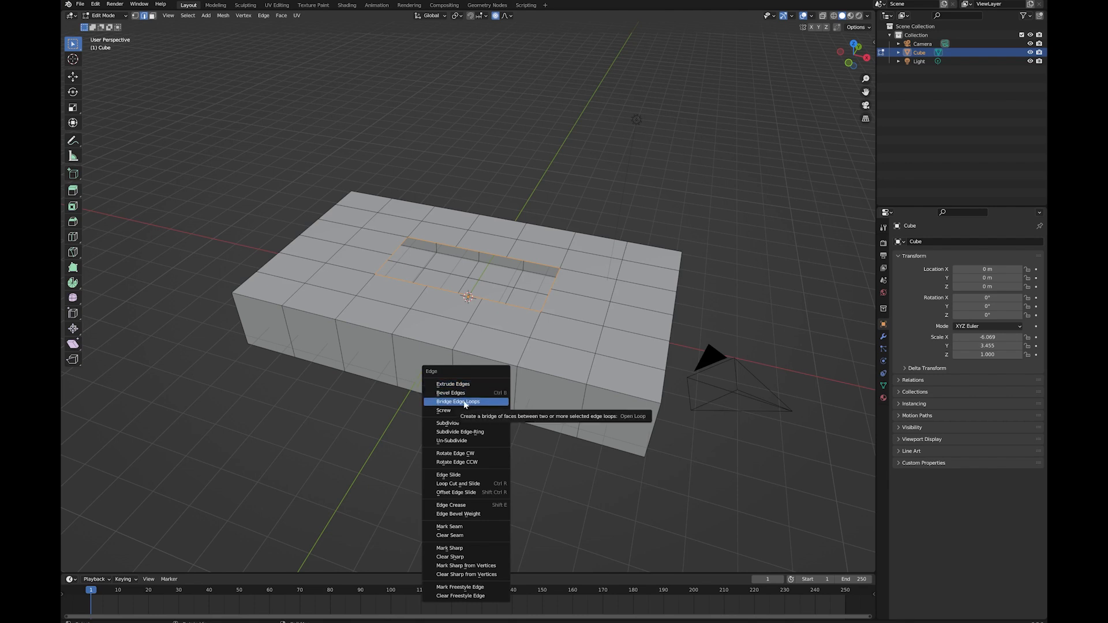
# Step: Bridge the hole's top and bottom edge loops to form the shaft's inner walls
pyautogui.click(456, 401)
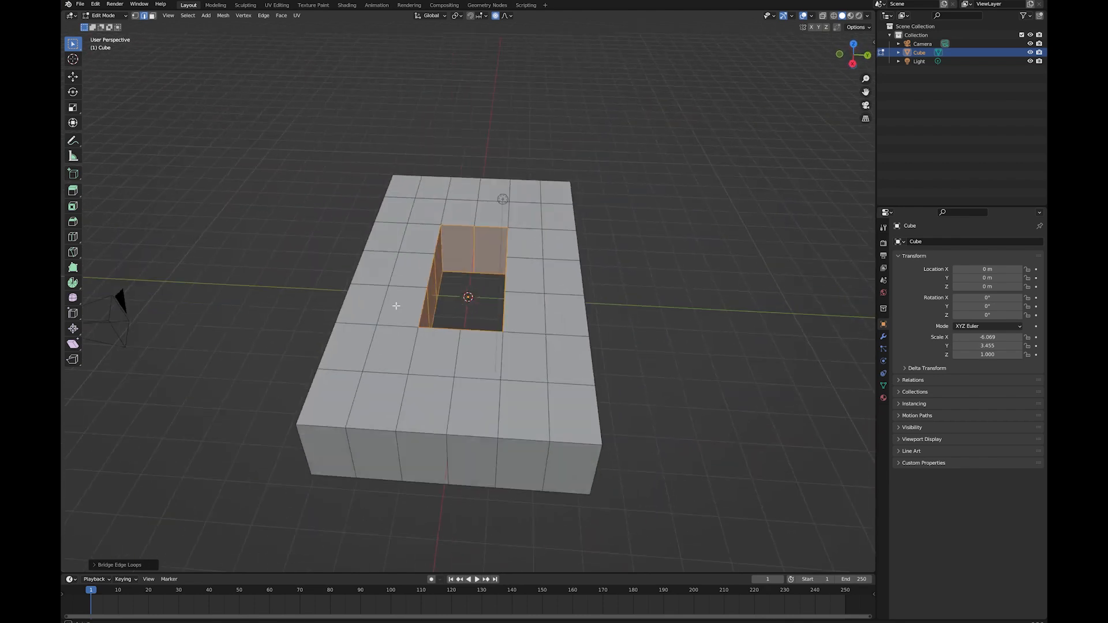